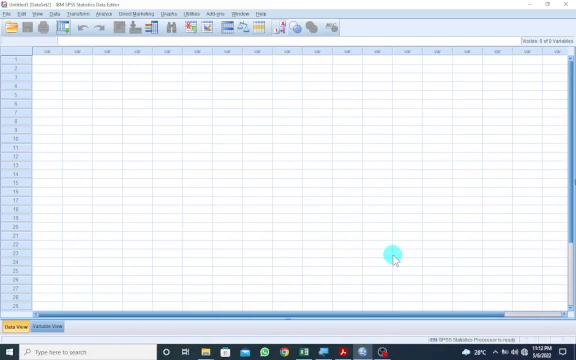
mouse_move(310, 198)
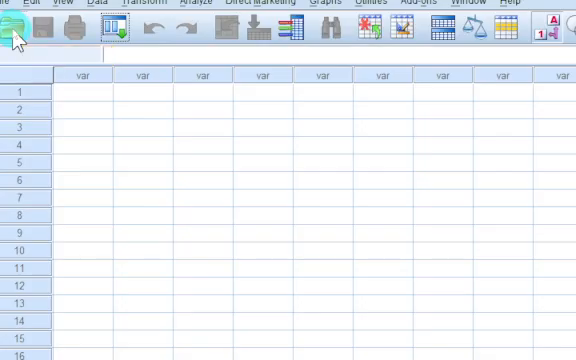
- Browse the Data Importation folder with all file types listed and select Data.txt
click(12, 30)
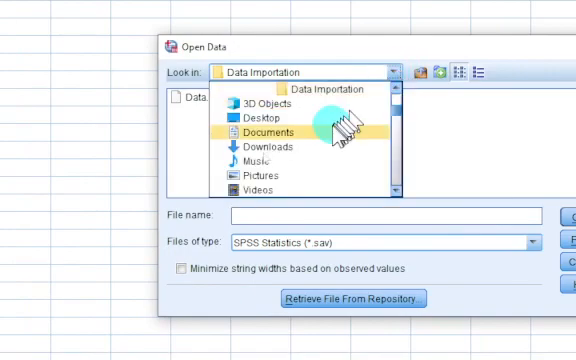
mouse_move(328, 132)
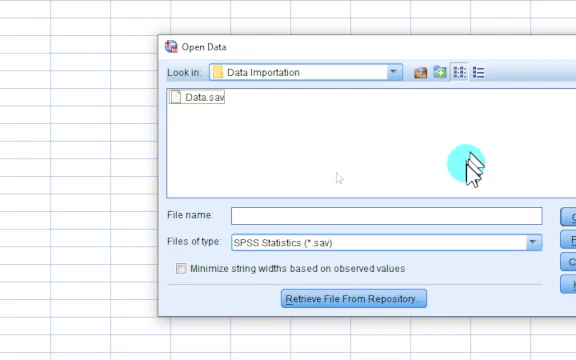
mouse_move(360, 216)
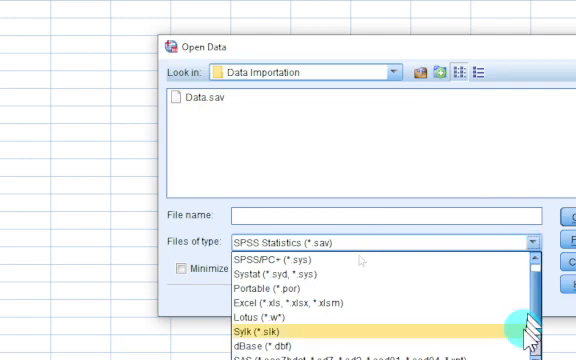
scroll(down, 3)
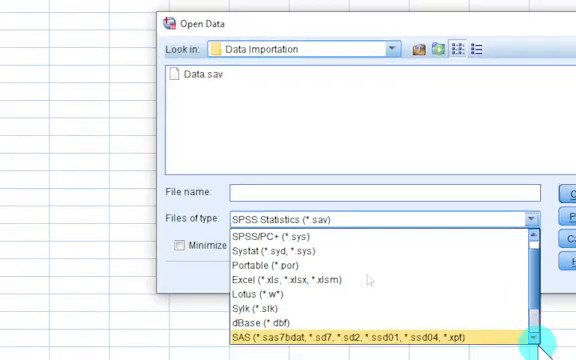
scroll(down, 3)
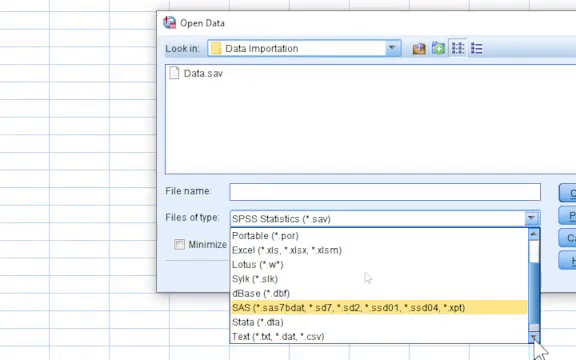
scroll(down, 3)
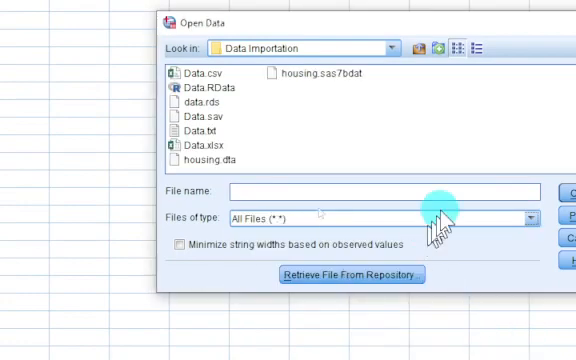
mouse_move(262, 136)
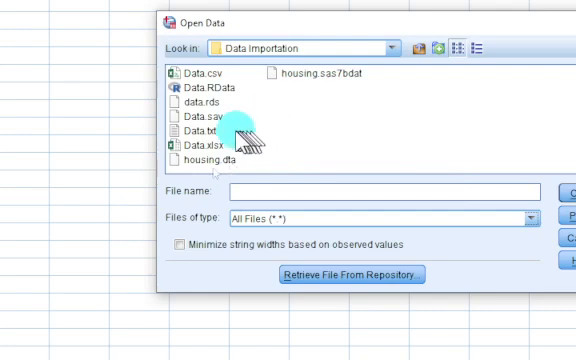
mouse_move(200, 132)
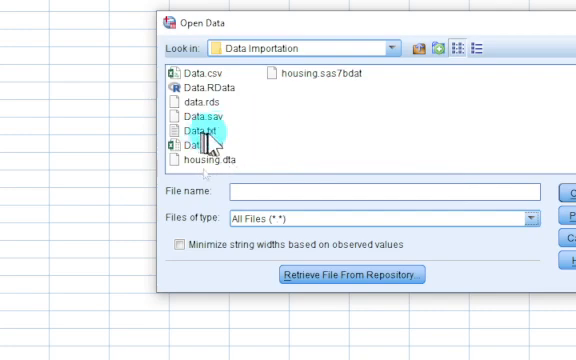
click(196, 128)
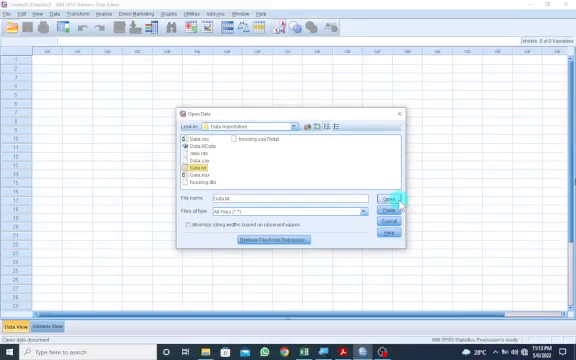
- Begin the Text Import Wizard for Data.txt without a predefined format, reaching step 2 with Delimited columns
click(384, 196)
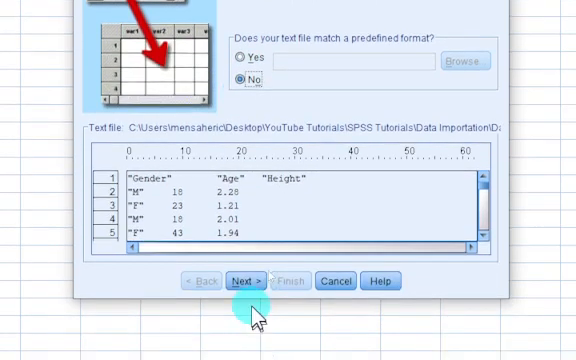
click(260, 280)
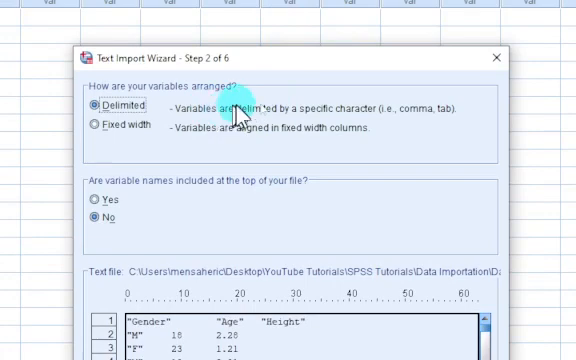
mouse_move(216, 220)
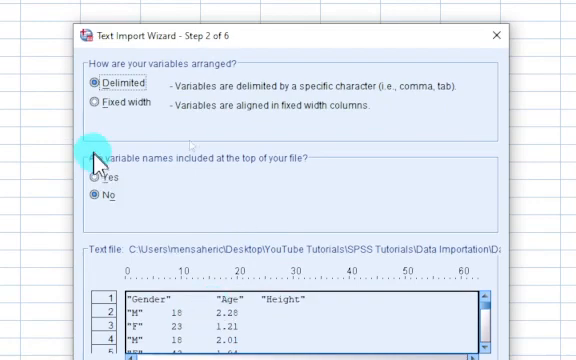
- Take variable names from the first row, keep Tab delimiter and all cases, and finish the import
click(92, 176)
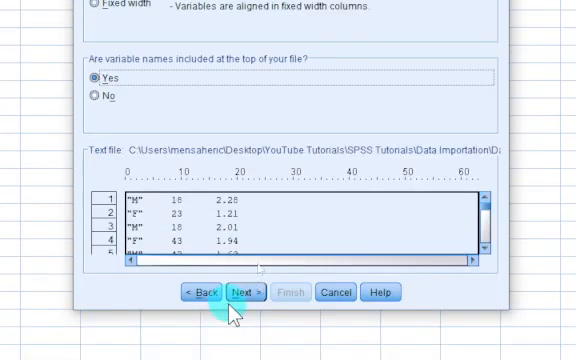
click(252, 292)
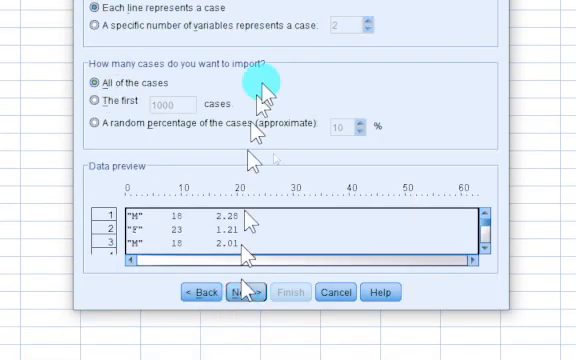
scroll(up, 3)
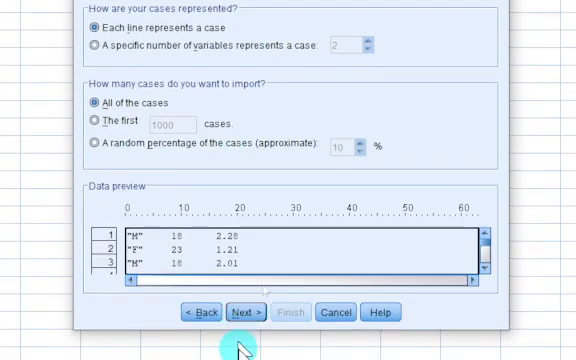
click(240, 312)
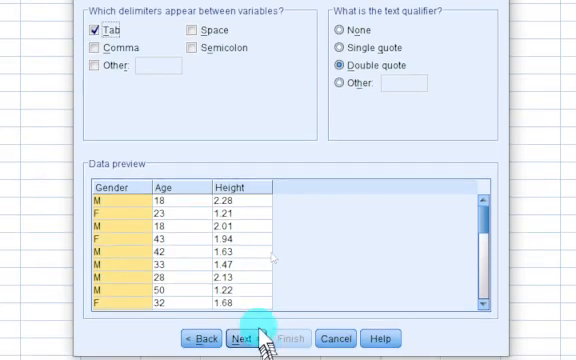
click(244, 338)
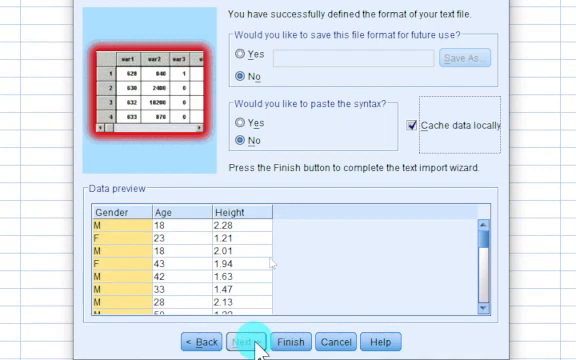
mouse_move(330, 100)
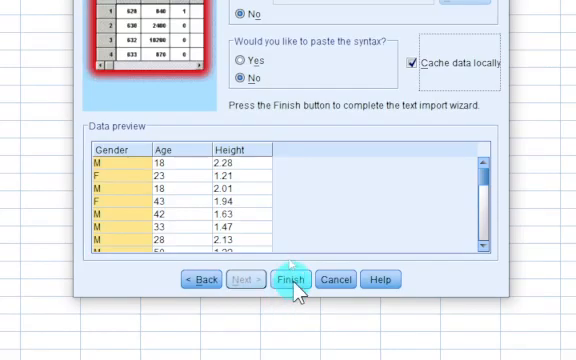
click(294, 280)
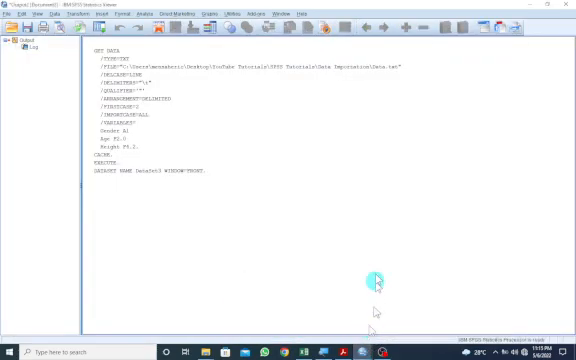
mouse_move(356, 258)
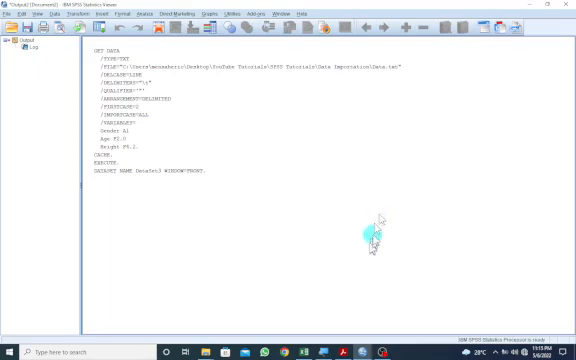
mouse_move(372, 248)
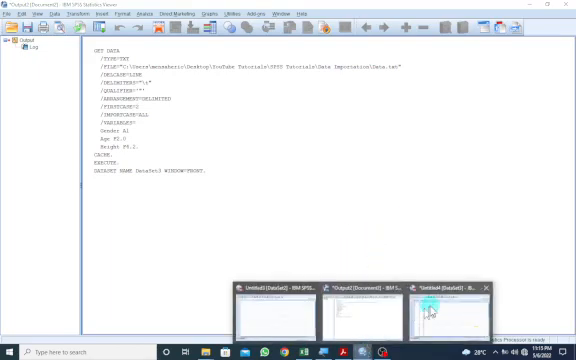
- Return from the Output Viewer to the Data Editor showing Gender, Age and Height cases
click(452, 304)
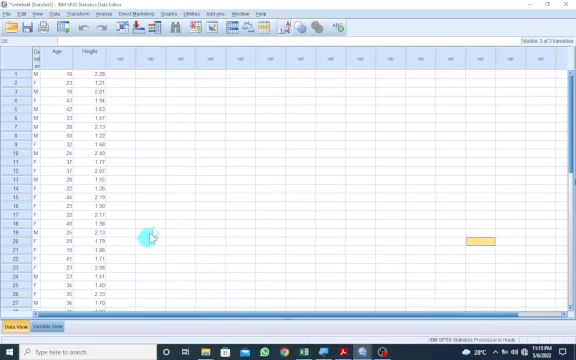
mouse_move(168, 166)
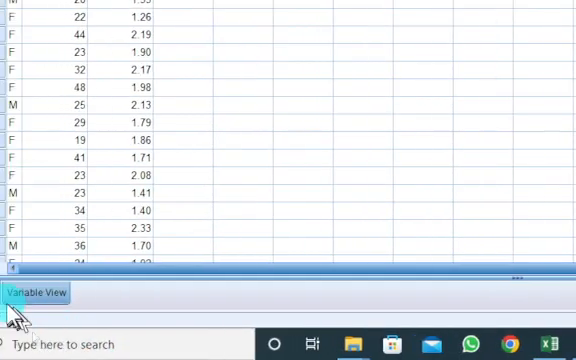
- Switch to Variable View listing Gender as string and Age, Height as numeric
click(36, 294)
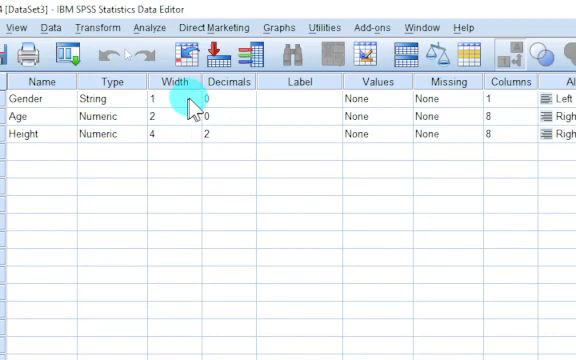
- Raise Gender's width from 1 to 3 with the spinner, then return to Data View
click(188, 98)
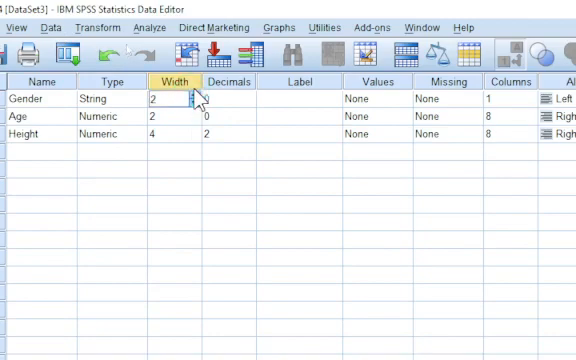
click(198, 94)
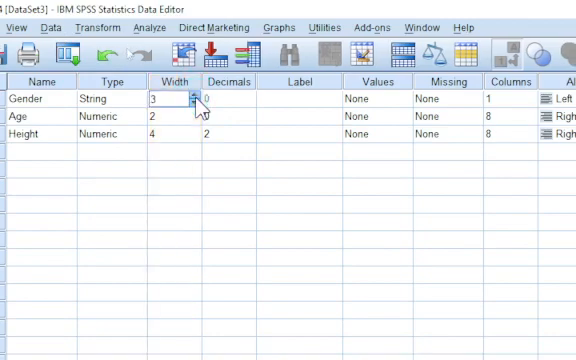
click(192, 100)
text(8)
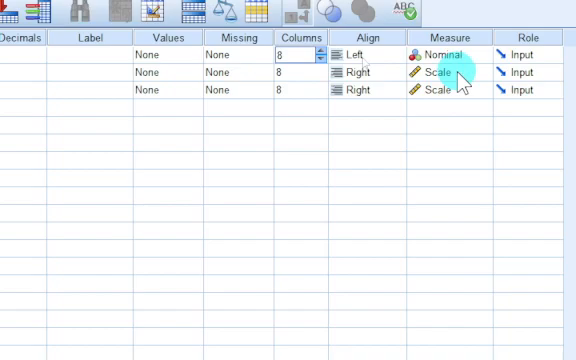
click(20, 352)
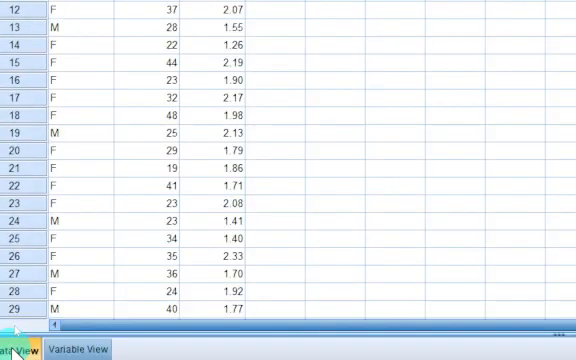